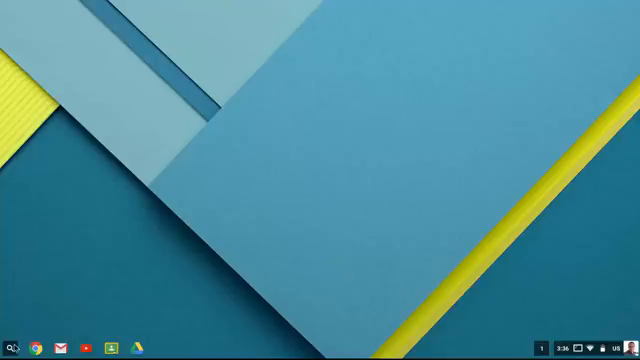
Step: Search the launcher's full app list for "twi" to find TwistedWave
{"action": "left_click", "coordinate": [13, 345]}
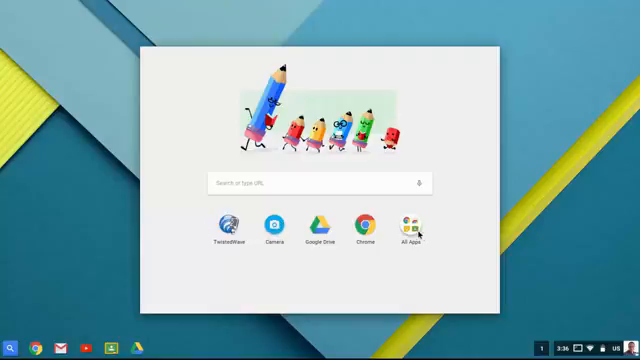
{"action": "left_click", "coordinate": [409, 228]}
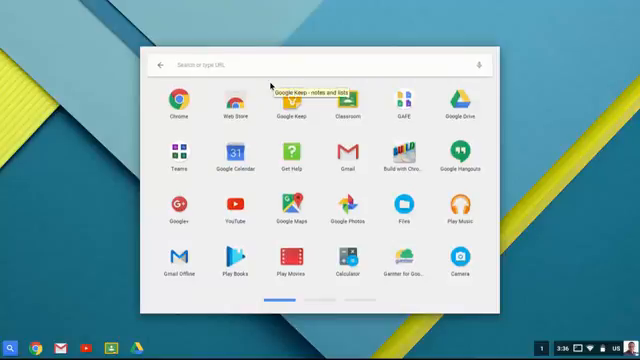
{"action": "type", "text": "twi"}
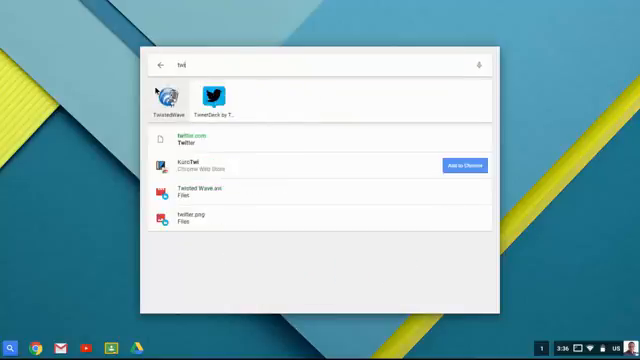
Step: Launch TwistedWave Online from the search results and start a new document
{"action": "left_click", "coordinate": [158, 90]}
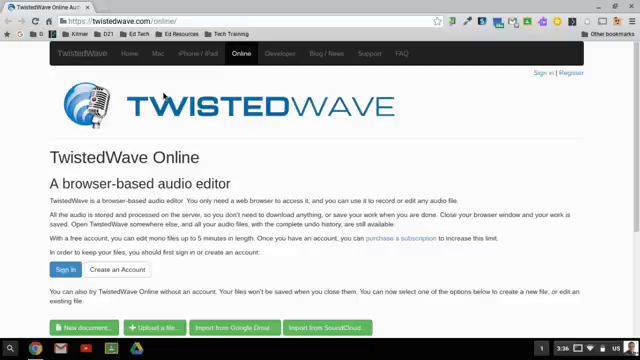
{"action": "mouse_move", "coordinate": [165, 93]}
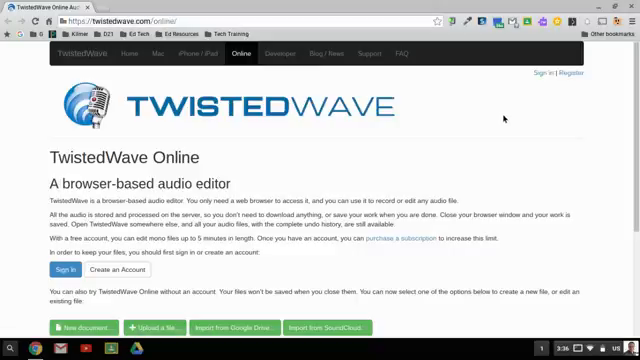
{"action": "scroll", "scroll_direction": "down", "scroll_amount": 3}
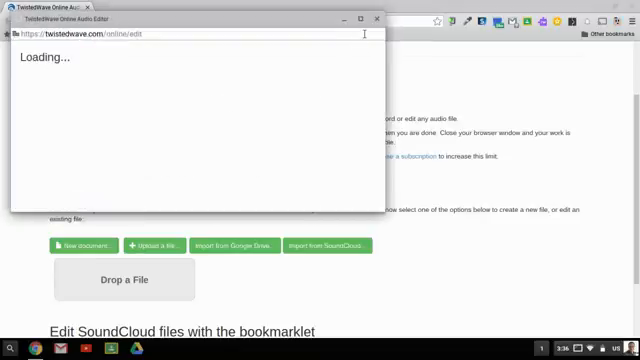
Step: Maximize the TwistedWave editor window and record about 30 seconds of voice
{"action": "left_click", "coordinate": [357, 18]}
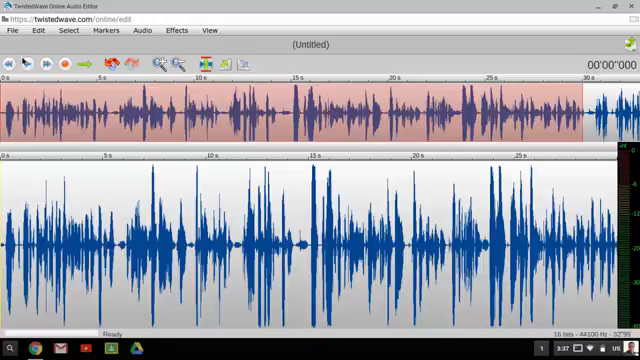
Step: Export the recording as MP3 Audio with the title "Test"
{"action": "left_click", "coordinate": [13, 30]}
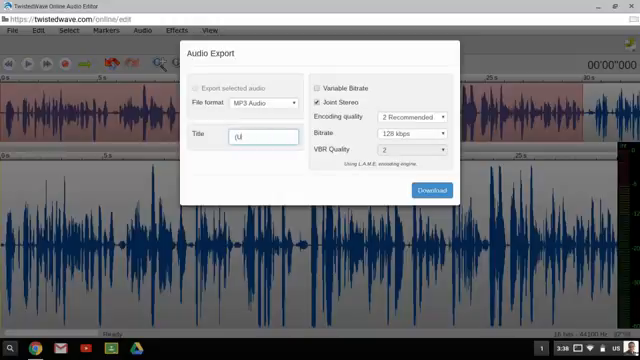
{"action": "type", "text": "Test.mp3"}
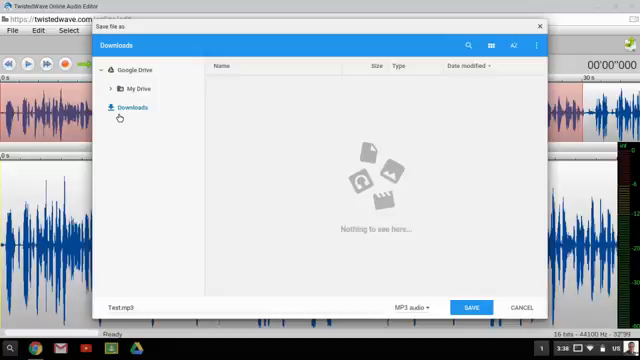
{"action": "mouse_move", "coordinate": [124, 155]}
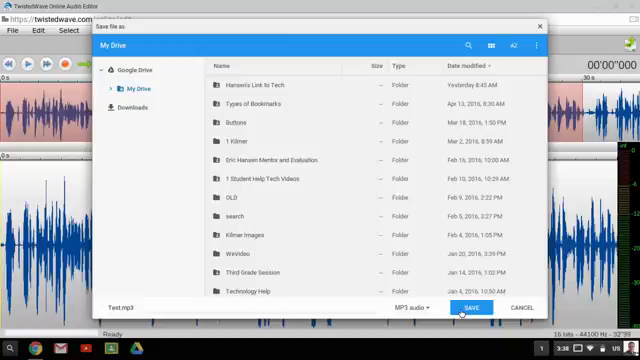
Step: Save Test.mp3 into My Drive, replacing the existing file
{"action": "left_click", "coordinate": [467, 308]}
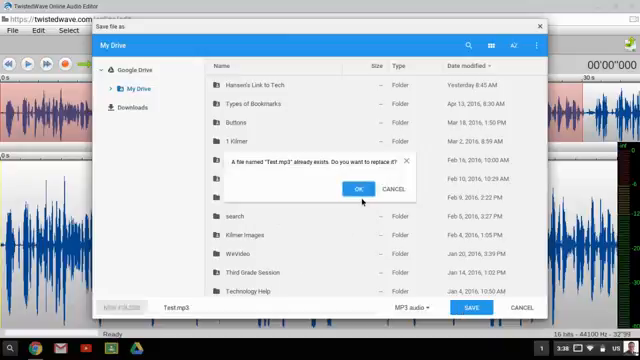